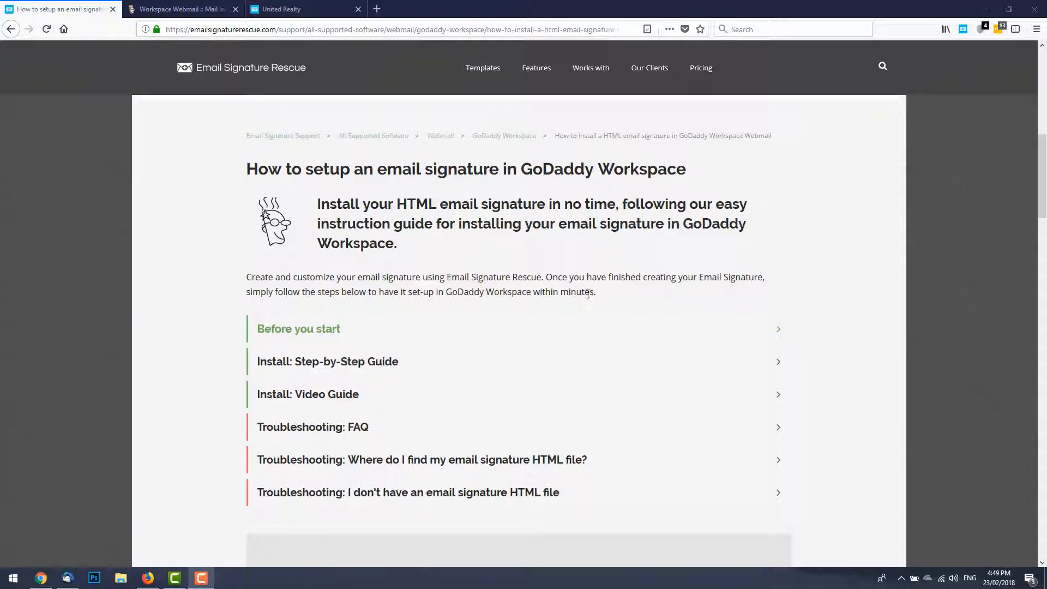
mouse_move(224, 163)
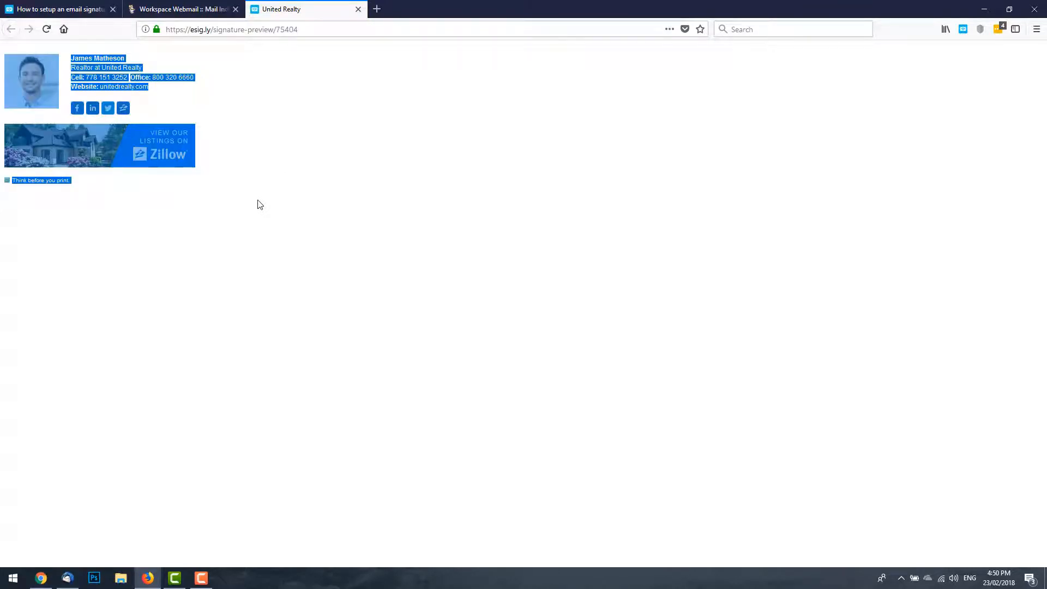
Switch from the signature preview tab to the GoDaddy Workspace webmail tab
click(184, 9)
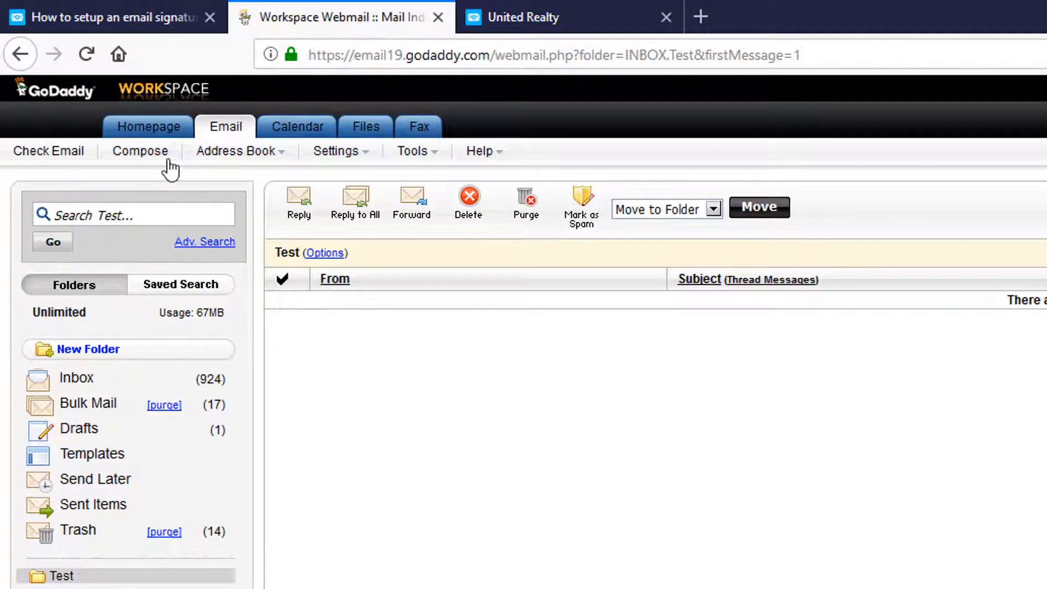
Start a new email message with Compose
click(140, 150)
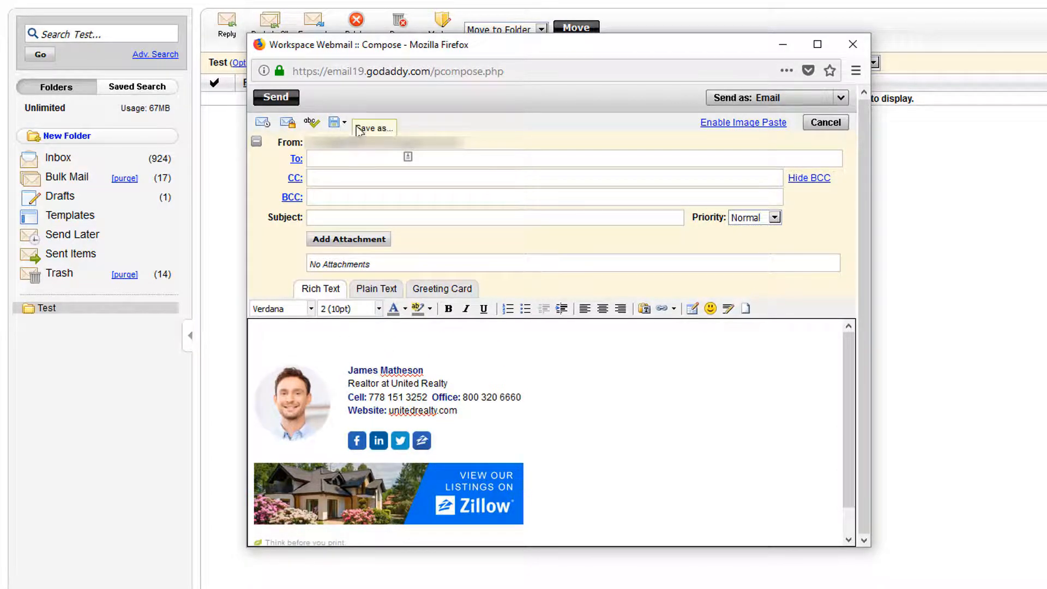
Save the message as a template named 'United Realty' and view the Templates folder
click(342, 121)
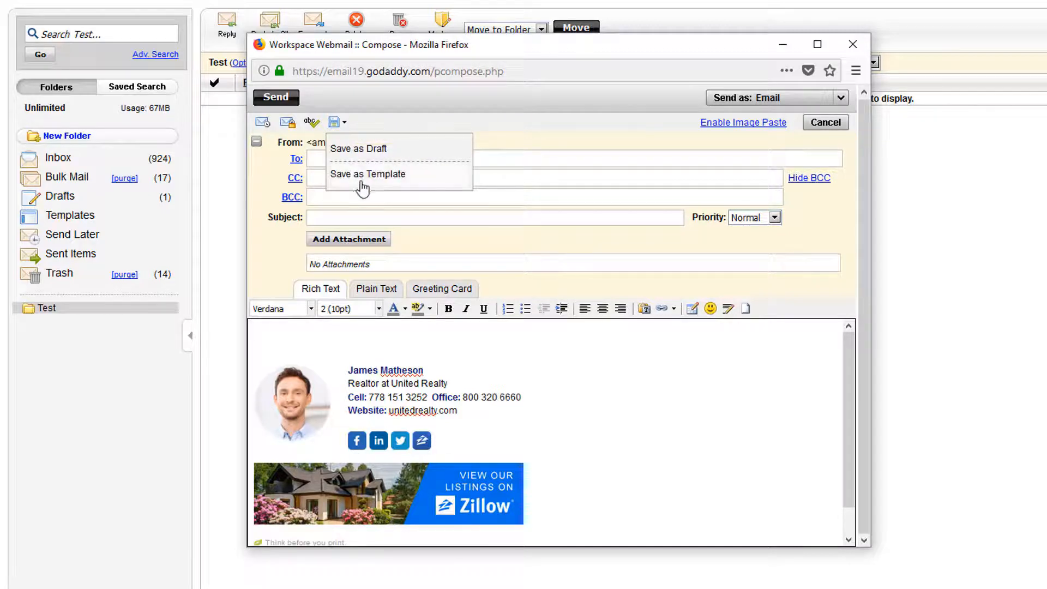
click(367, 173)
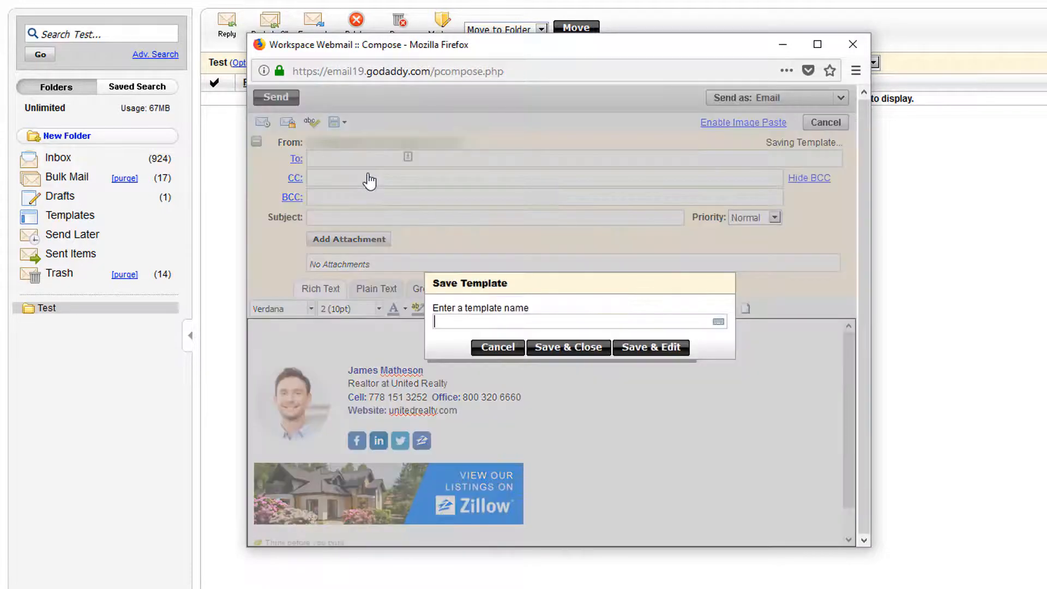
text(U)
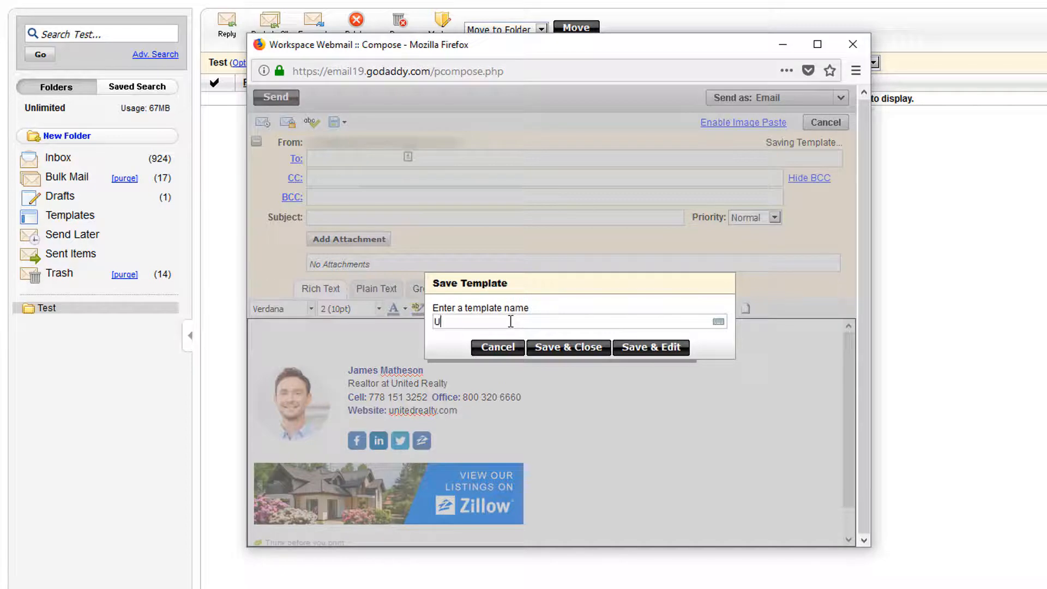
text(nited Realty)
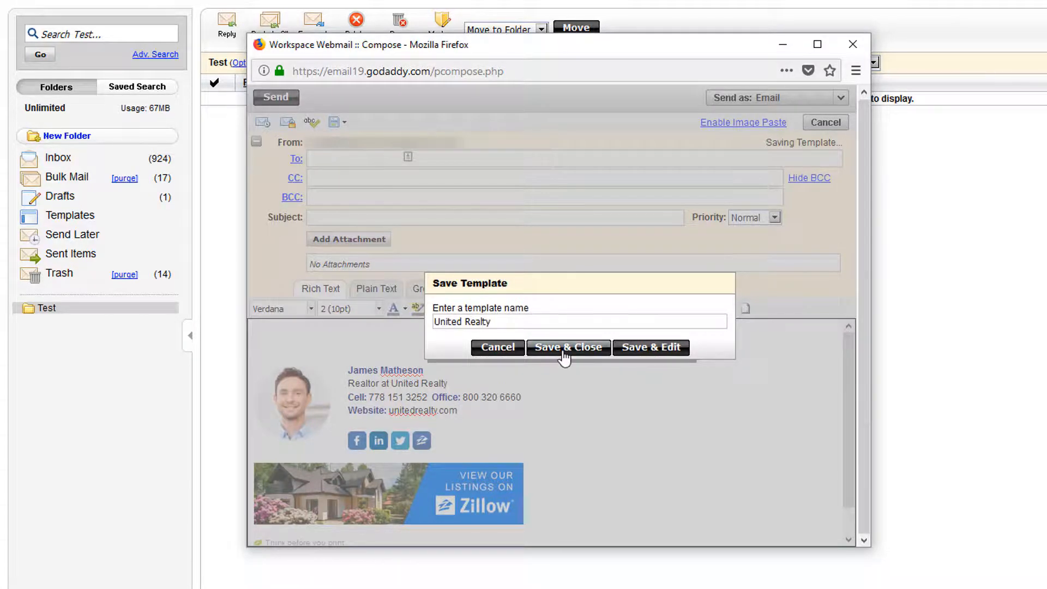
click(567, 347)
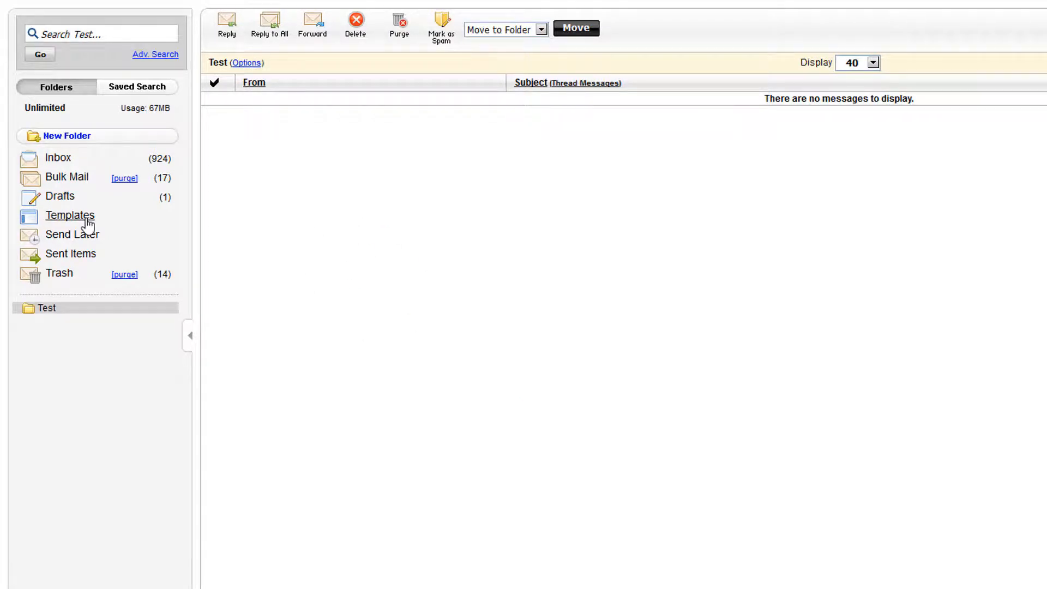
click(69, 215)
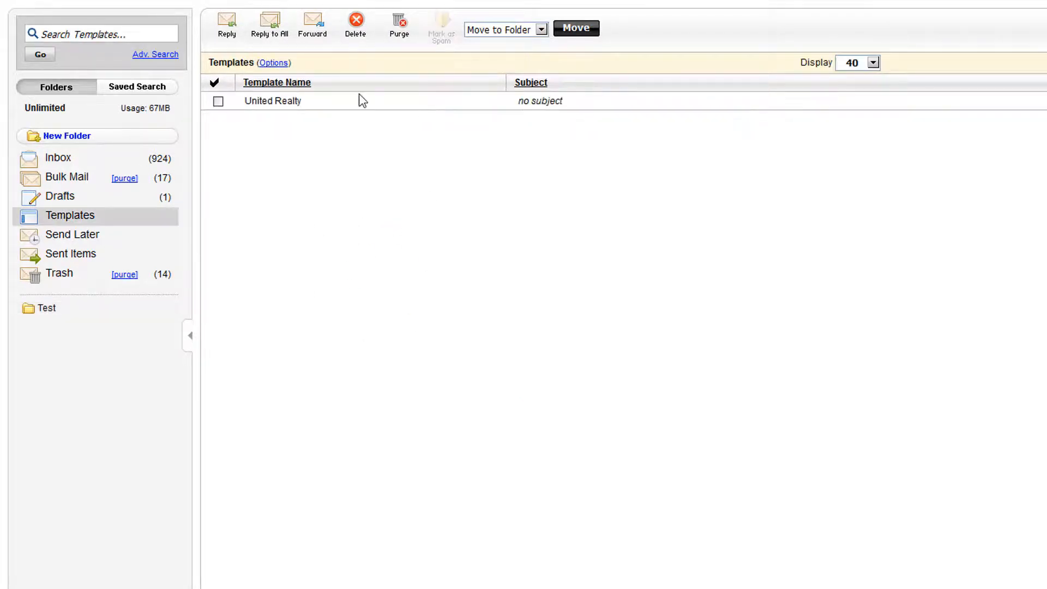